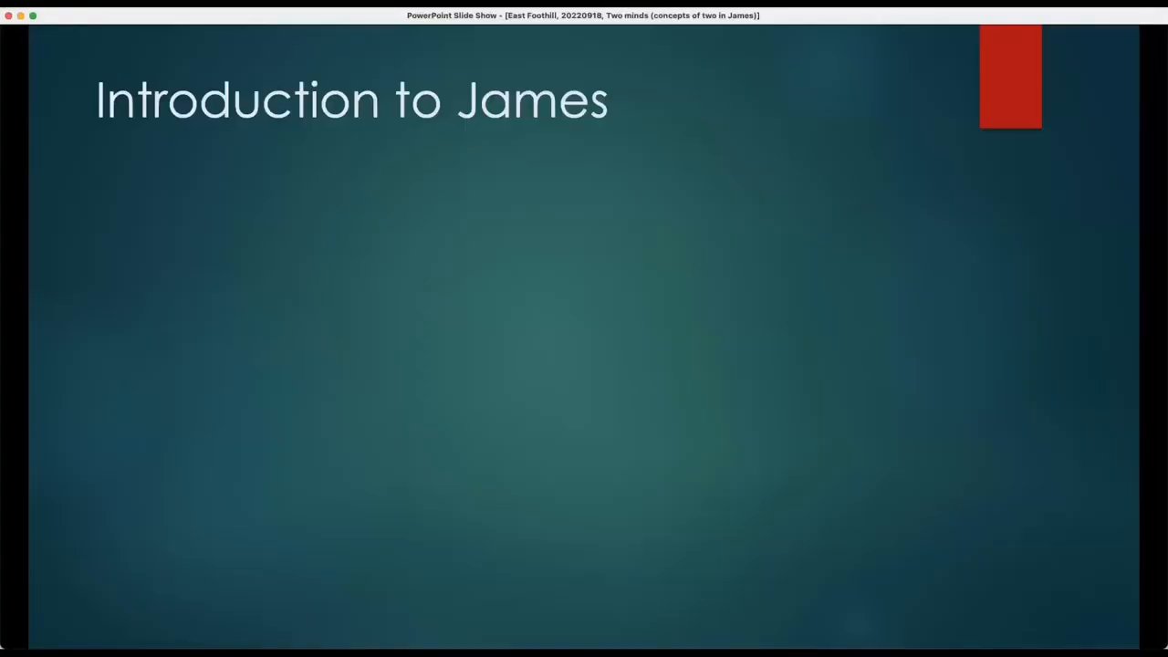
pyautogui.moveTo(1052, 419)
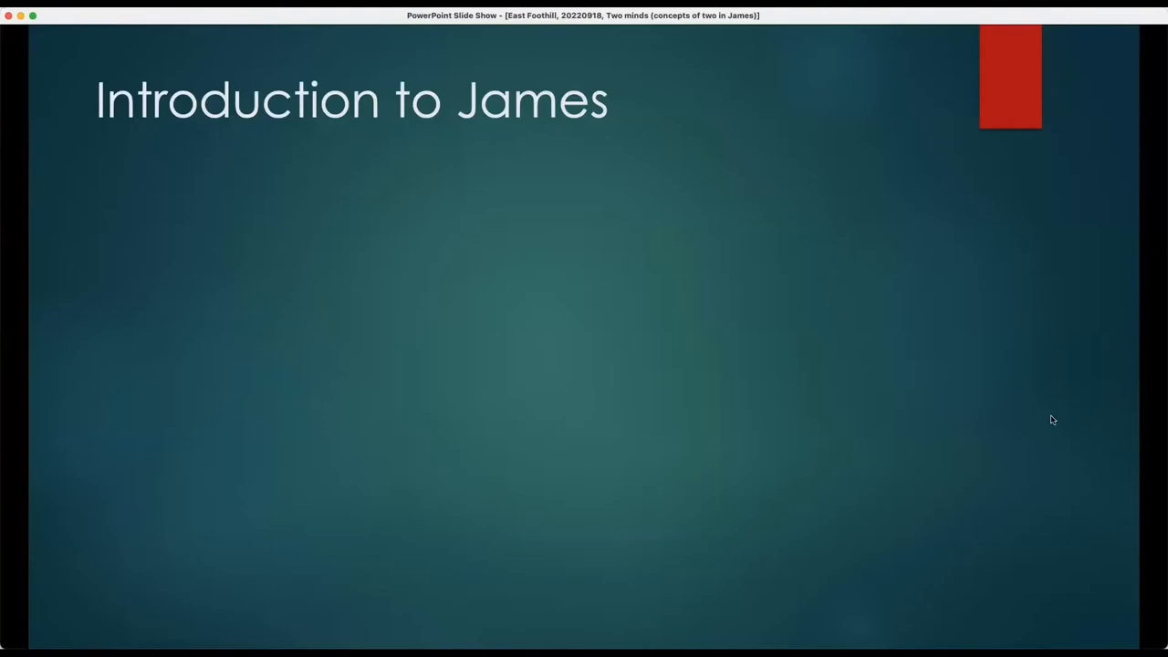